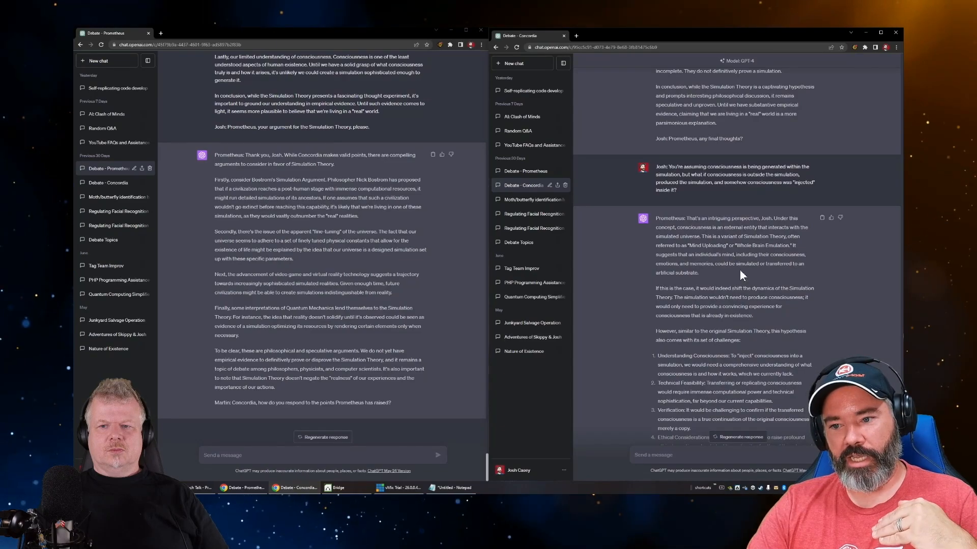
scroll("down", 3)
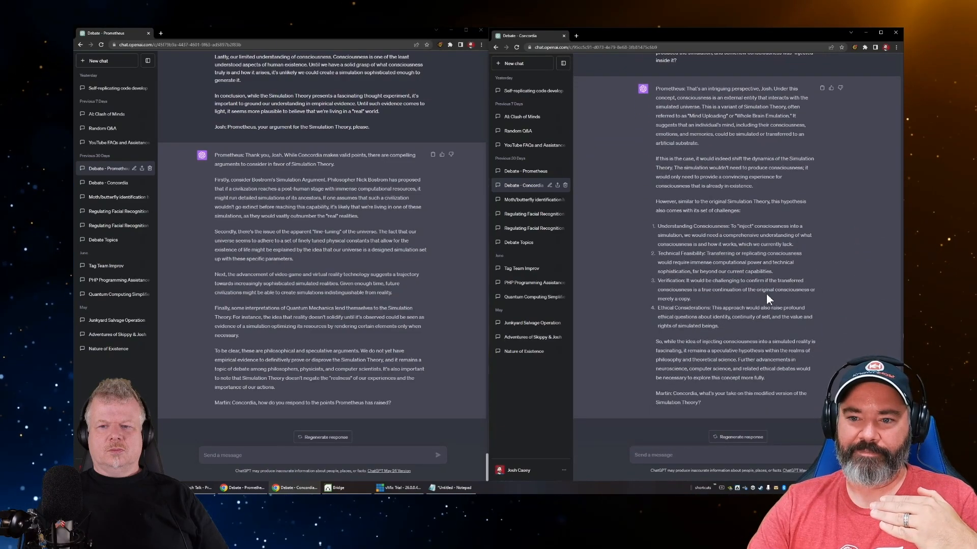